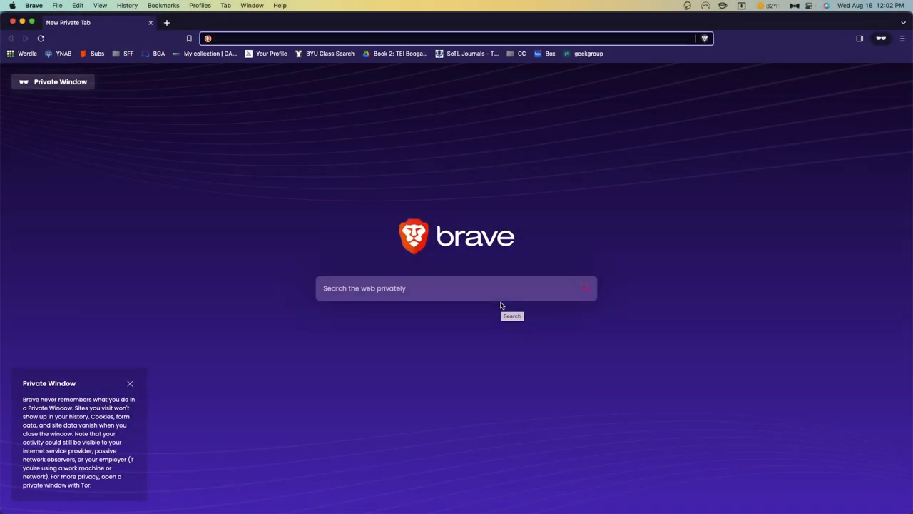
Sign in at reclaimhosting.com's Client Area and launch the hosting account's cPanel.
type("reclaimhosting.com")
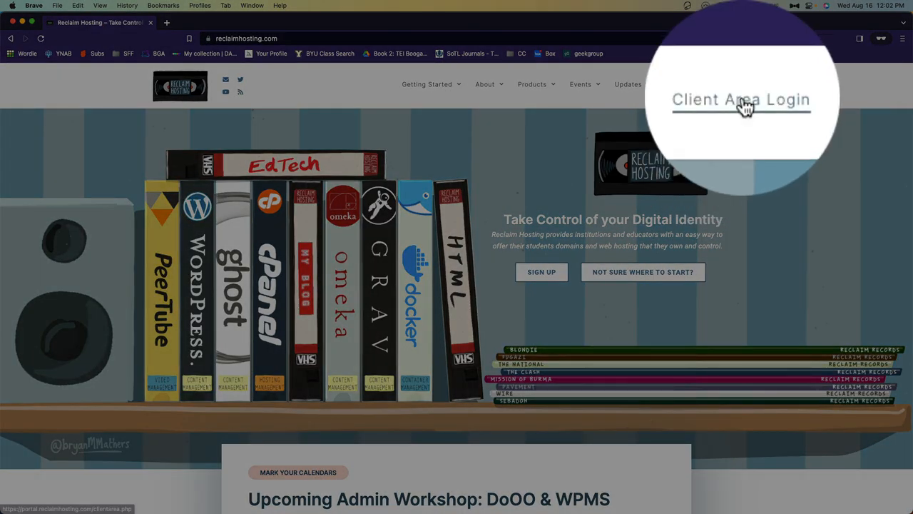
left_click(741, 100)
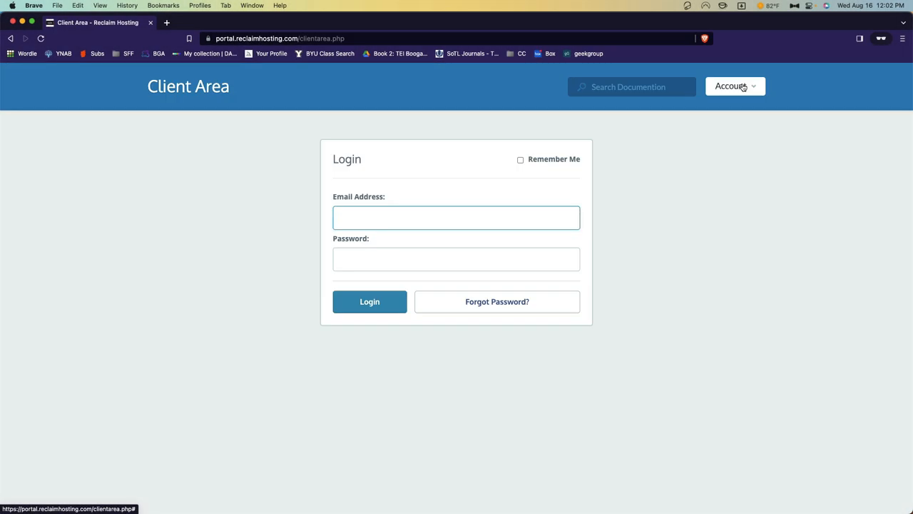
left_click(370, 301)
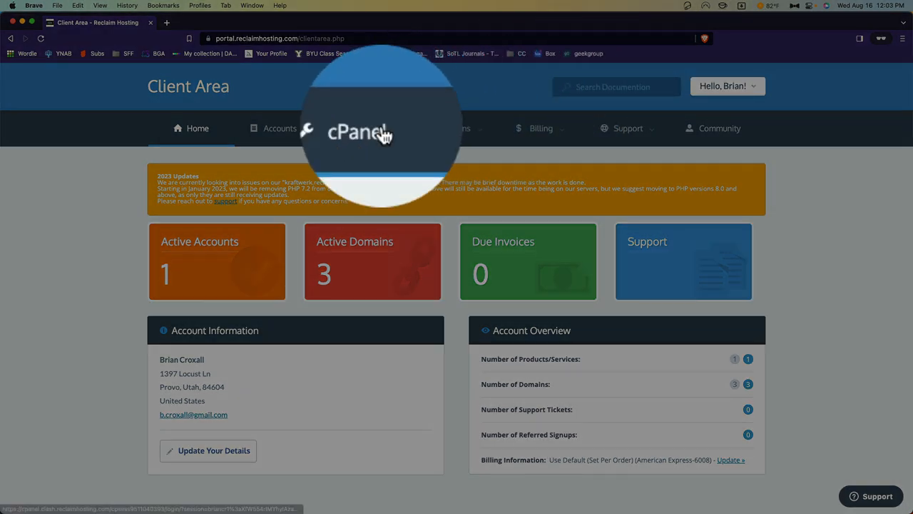
left_click(365, 129)
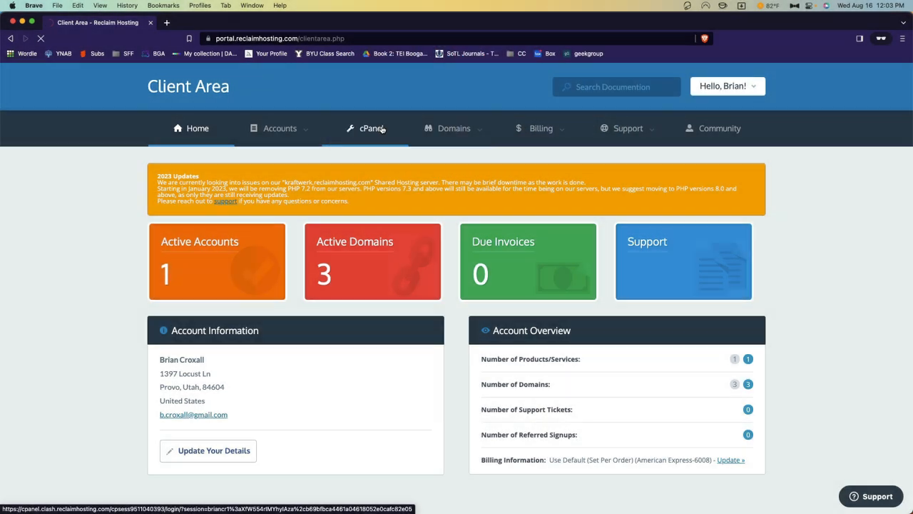
left_click(371, 128)
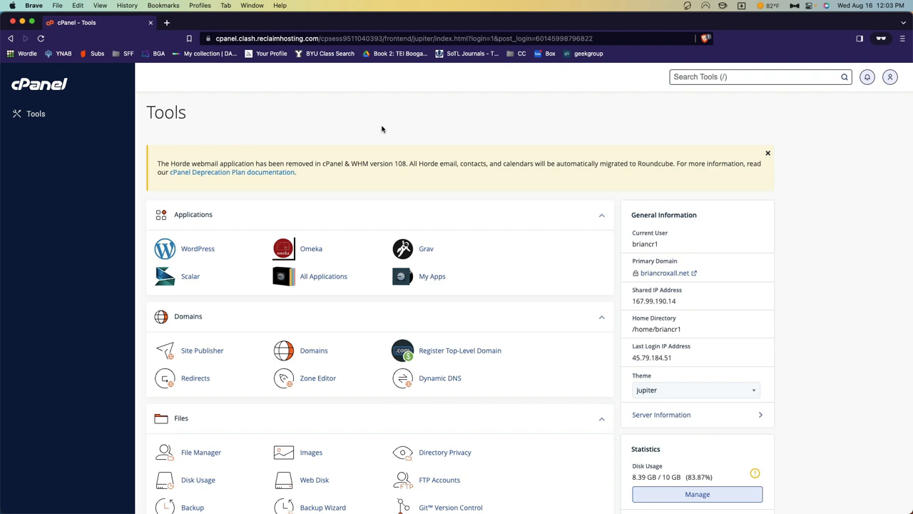
mouse_move(355, 240)
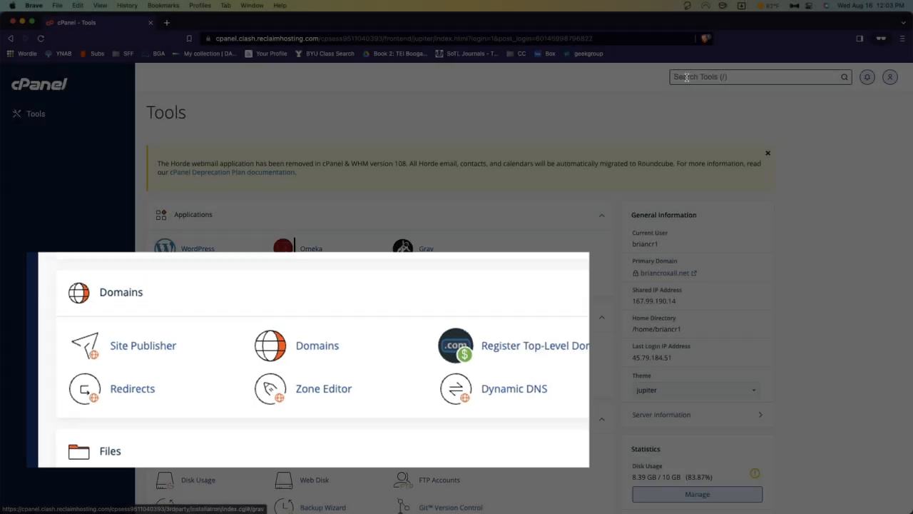
Find the Domains tool via the 'dom' search and open the domain list.
type("dom")
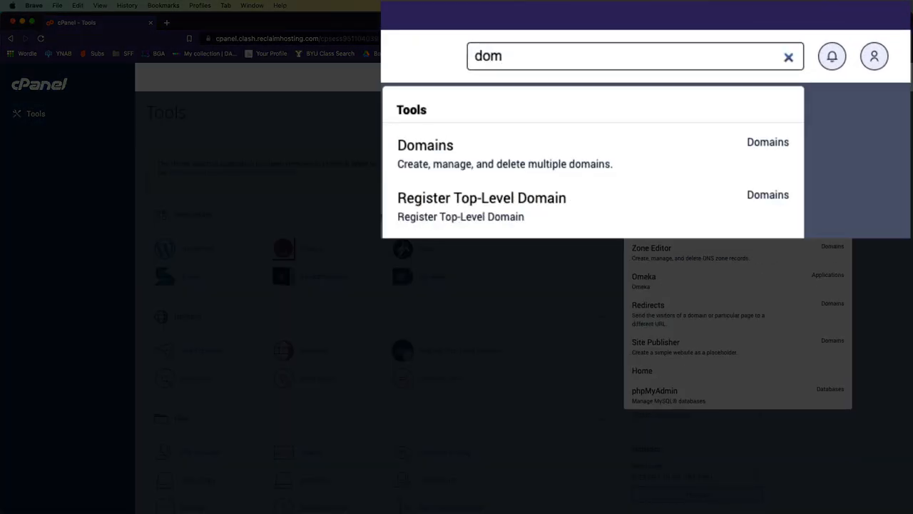
left_click(425, 145)
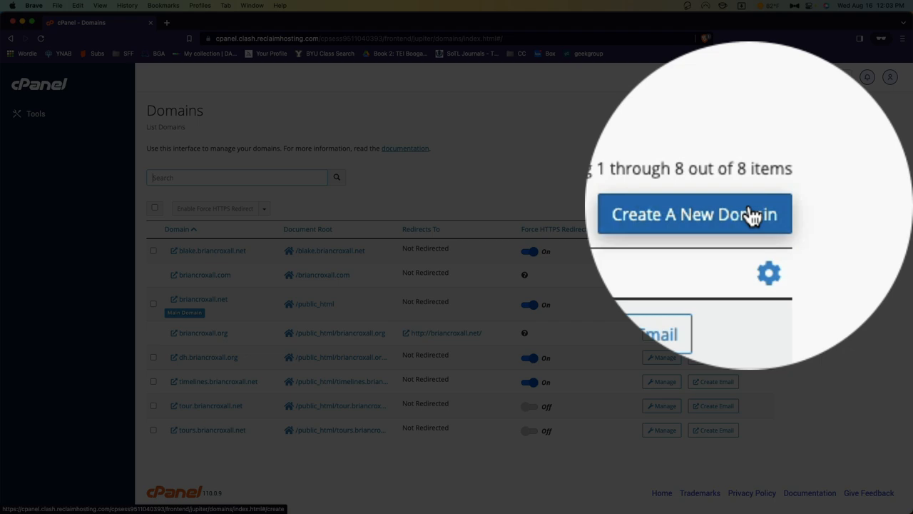
Create dight215.briancroxall.com as a new domain with its own unshared document root.
left_click(694, 214)
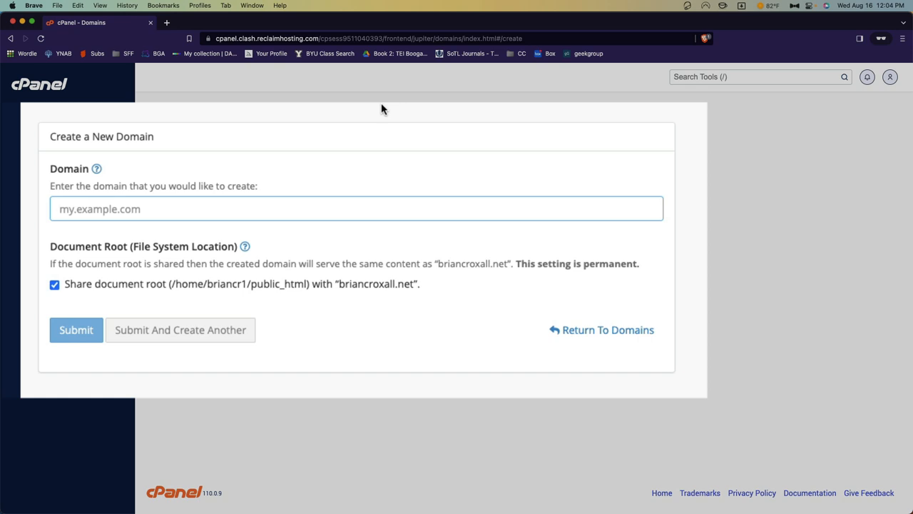
type("dight215")
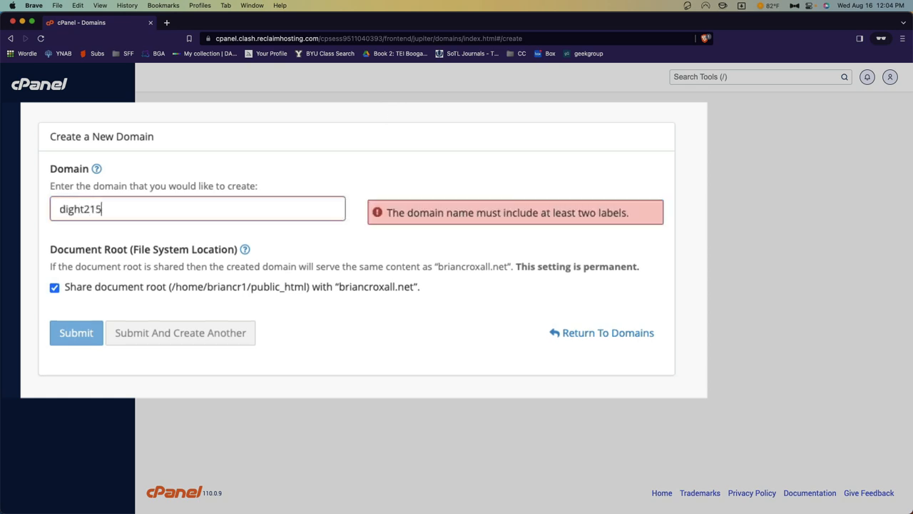
type(".b")
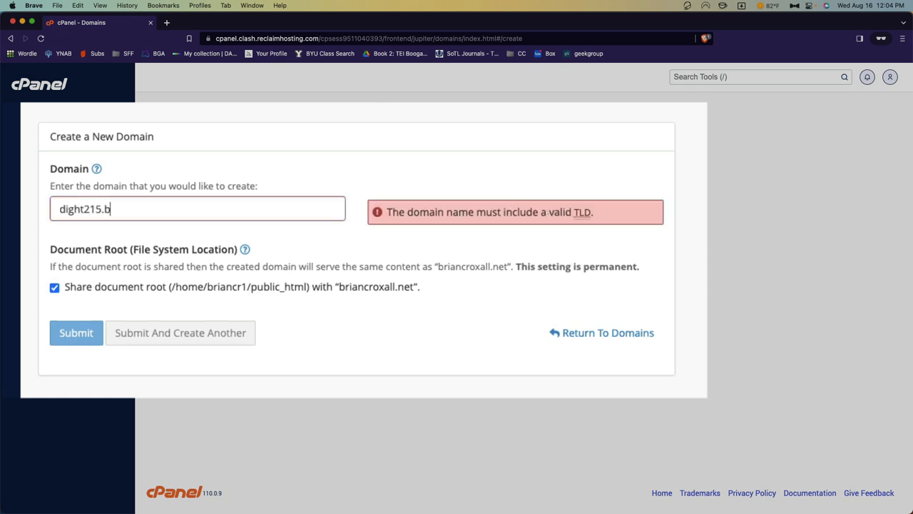
type("riancroxall.com")
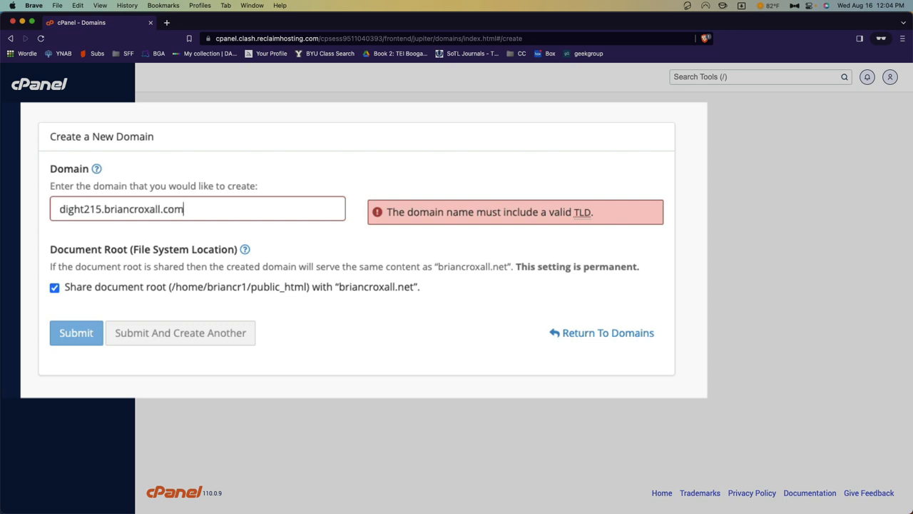
left_click(54, 284)
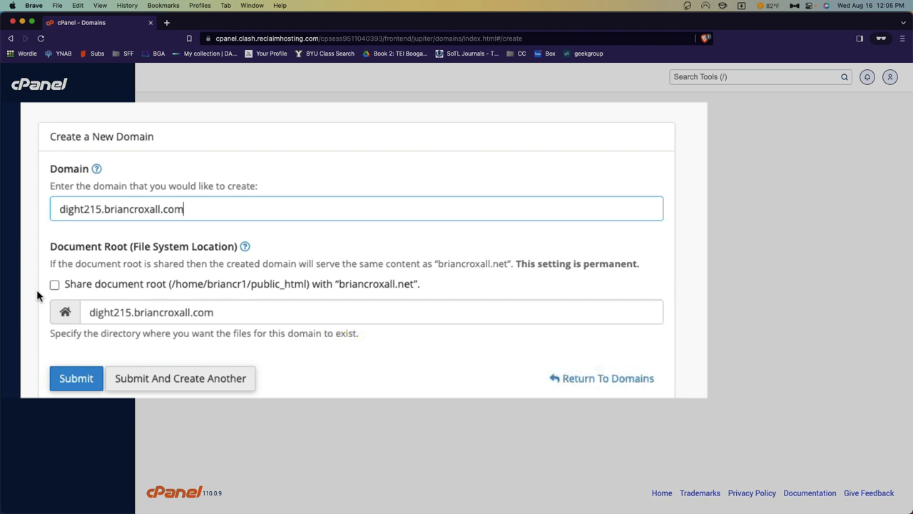
left_click(75, 378)
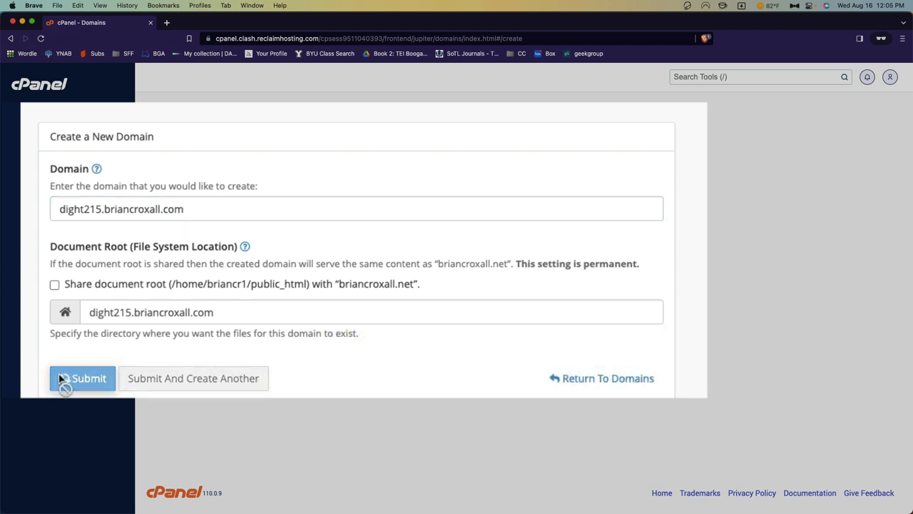
left_click(83, 378)
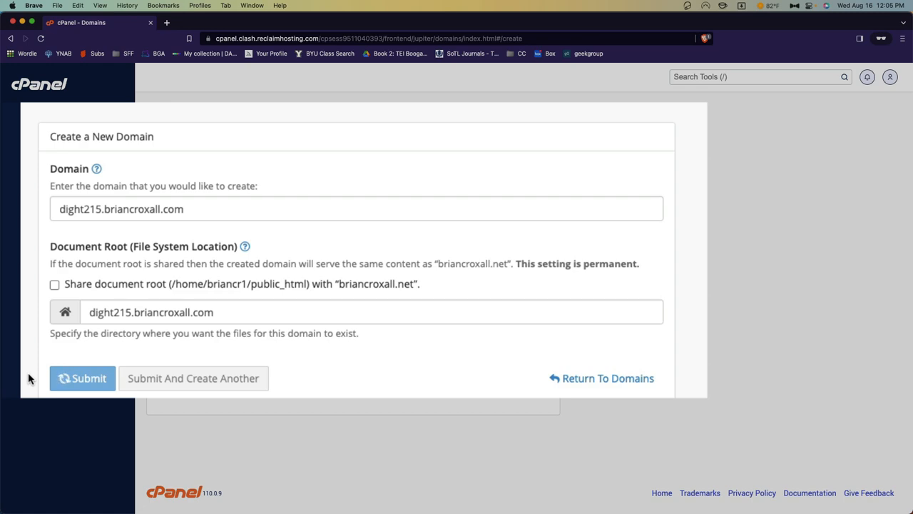
left_click(83, 378)
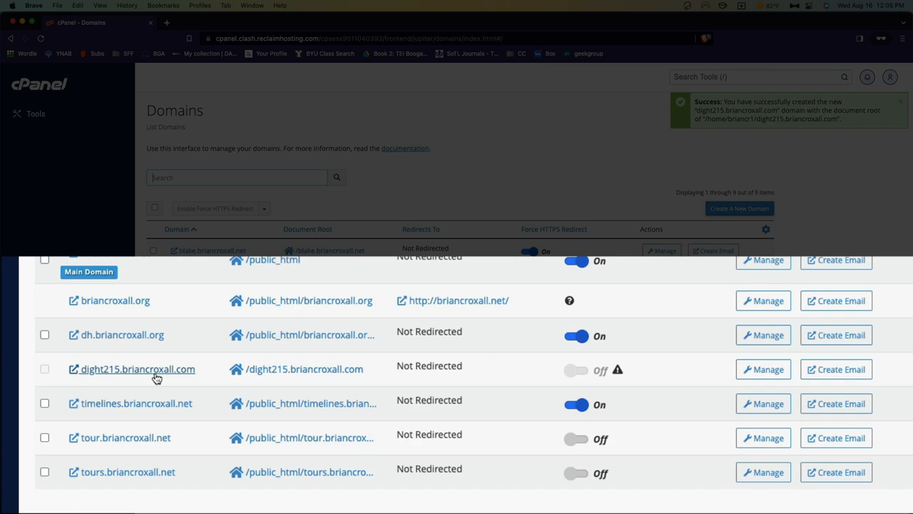
mouse_move(137, 368)
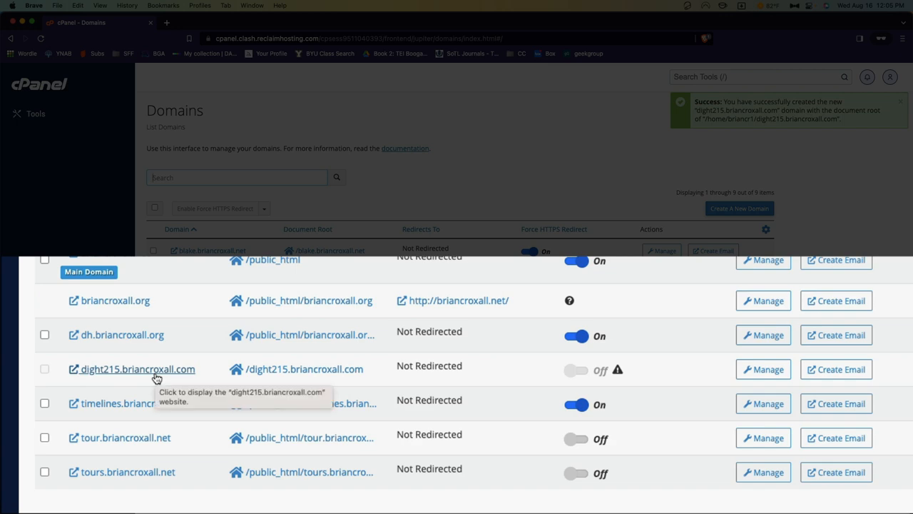
Return from the Domains list to the cPanel Tools overview.
left_click(137, 368)
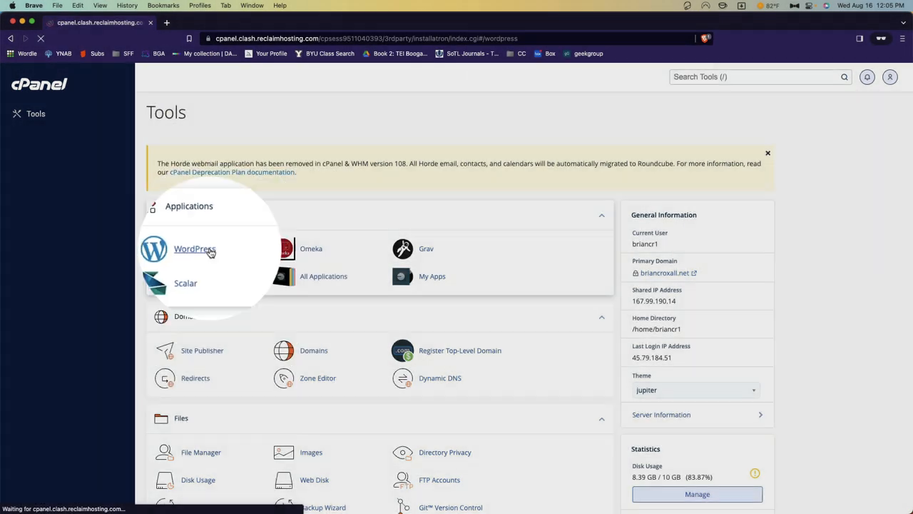
left_click(194, 249)
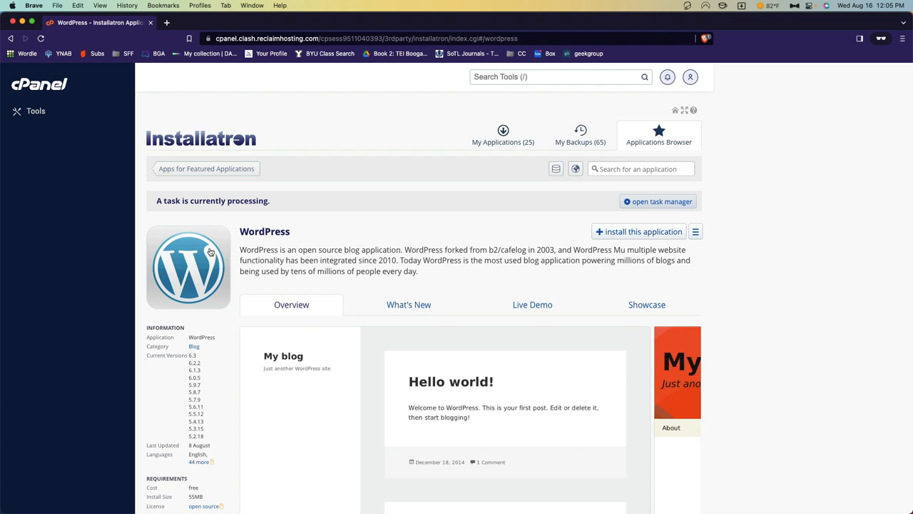
left_click(639, 231)
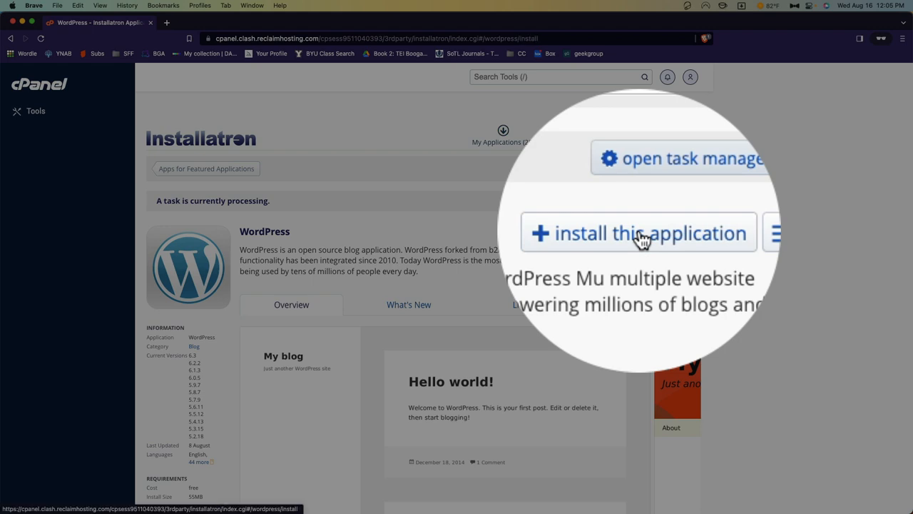
left_click(636, 234)
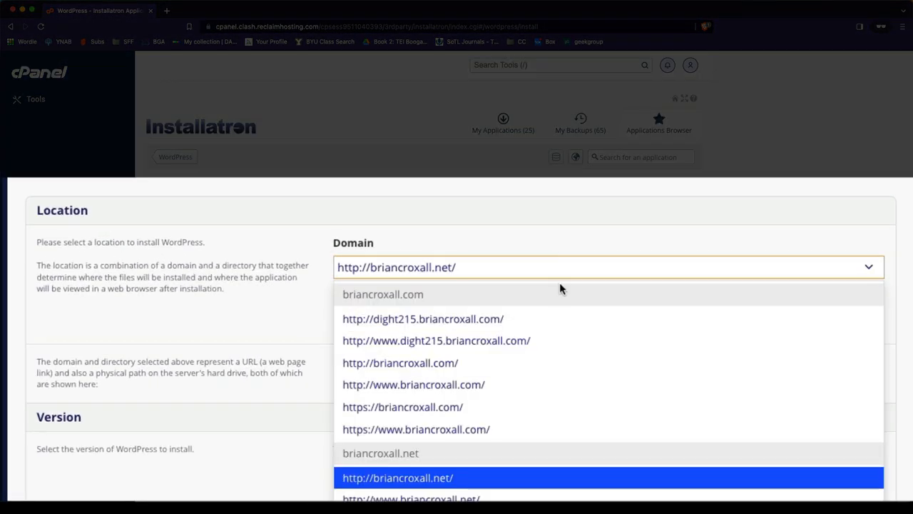
mouse_move(562, 319)
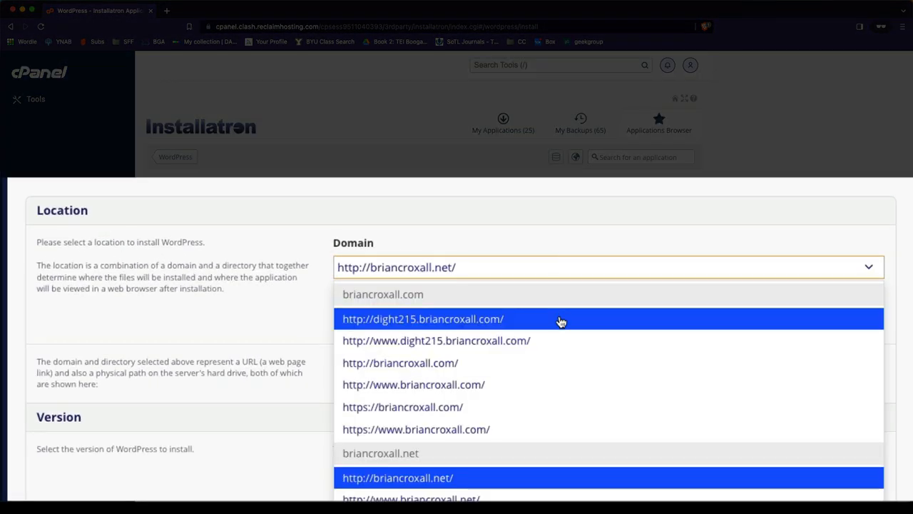
left_click(422, 320)
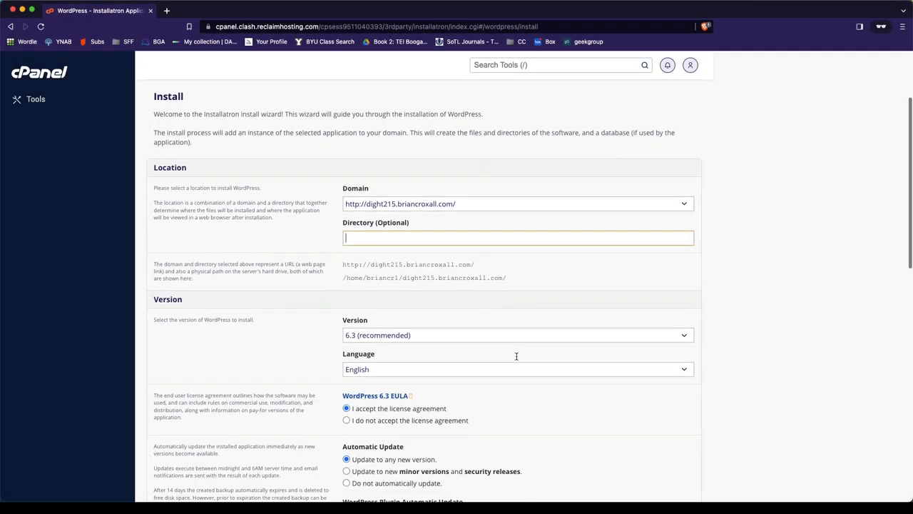
Run the WordPress install, then open the dight215 site's wp-admin dashboard from My Applications.
scroll("down", 3)
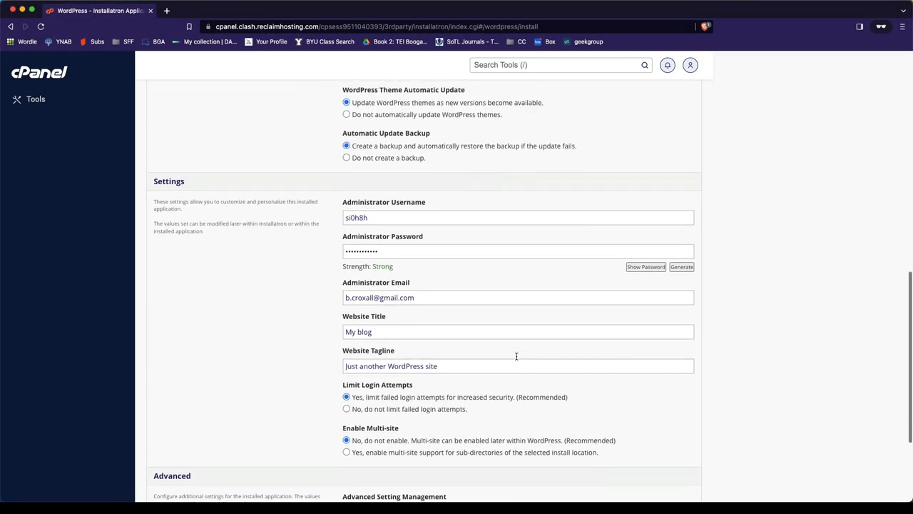
scroll("down", 3)
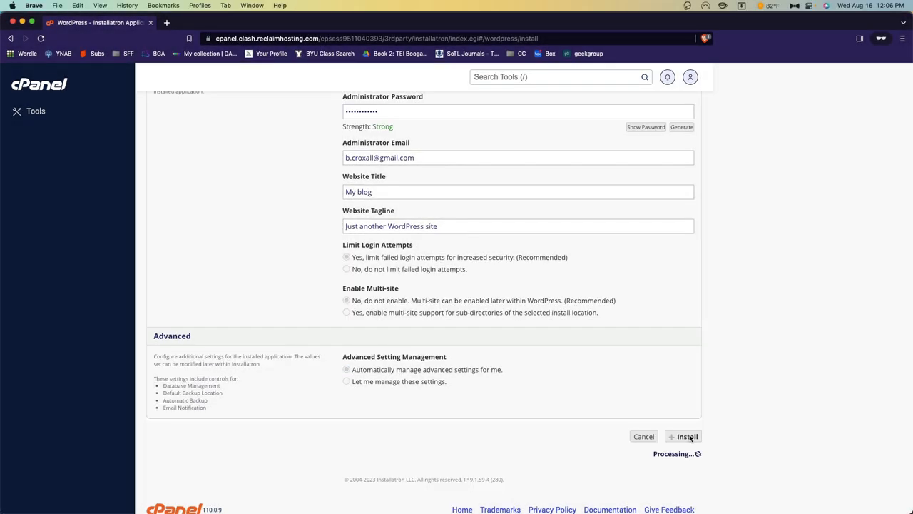
left_click(682, 437)
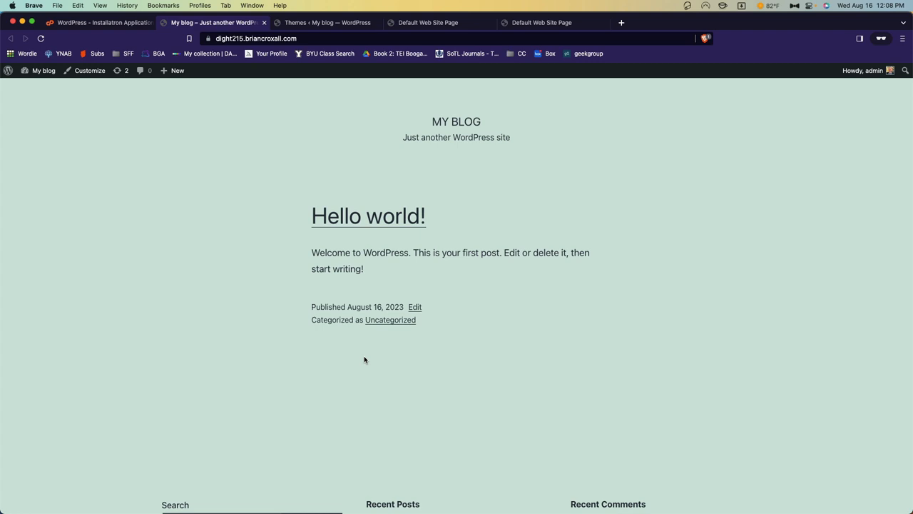
left_click(99, 23)
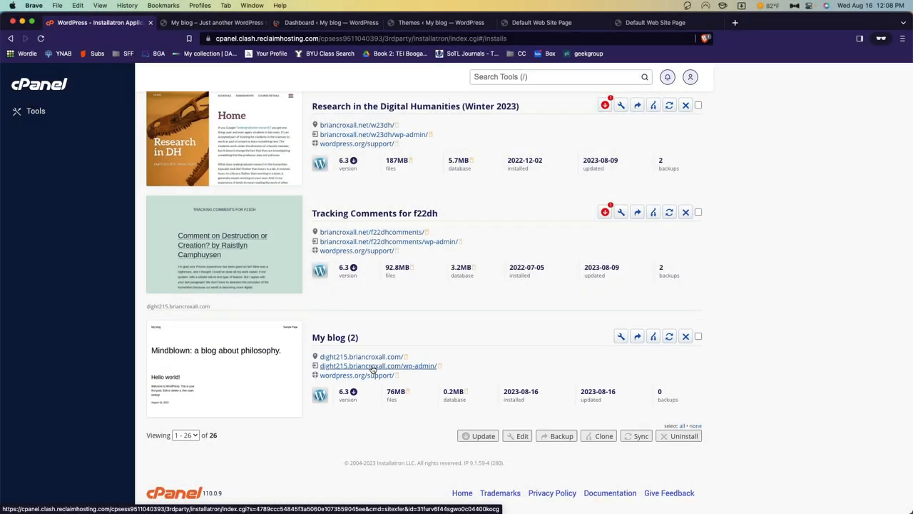
left_click(378, 365)
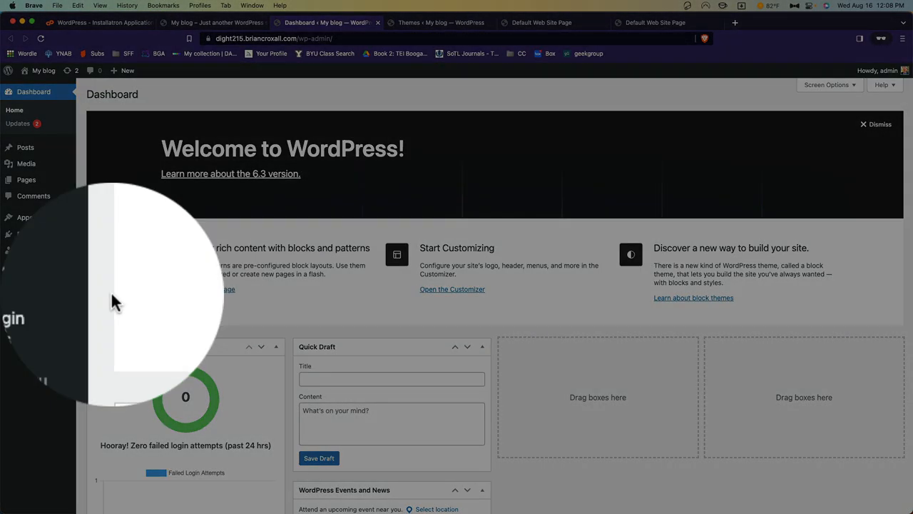
mouse_move(115, 296)
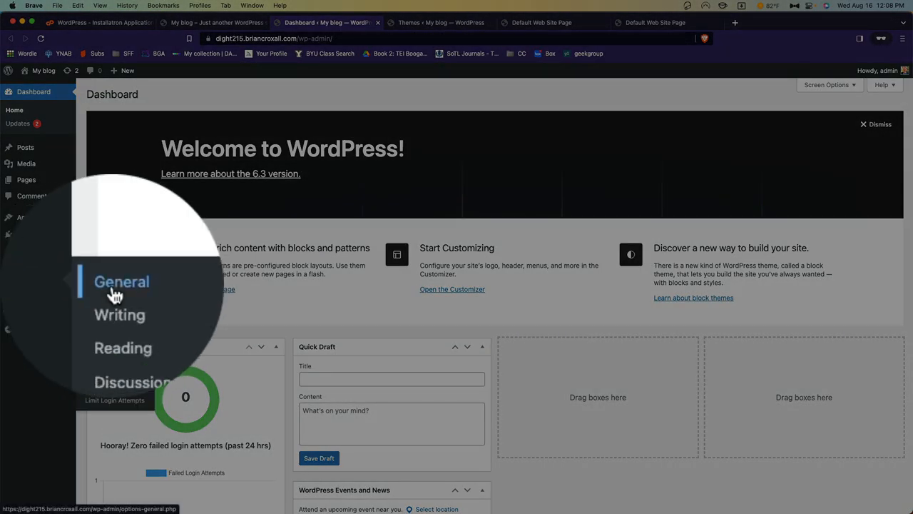
Set the General Settings timezone to Denver and save the changes.
left_click(121, 281)
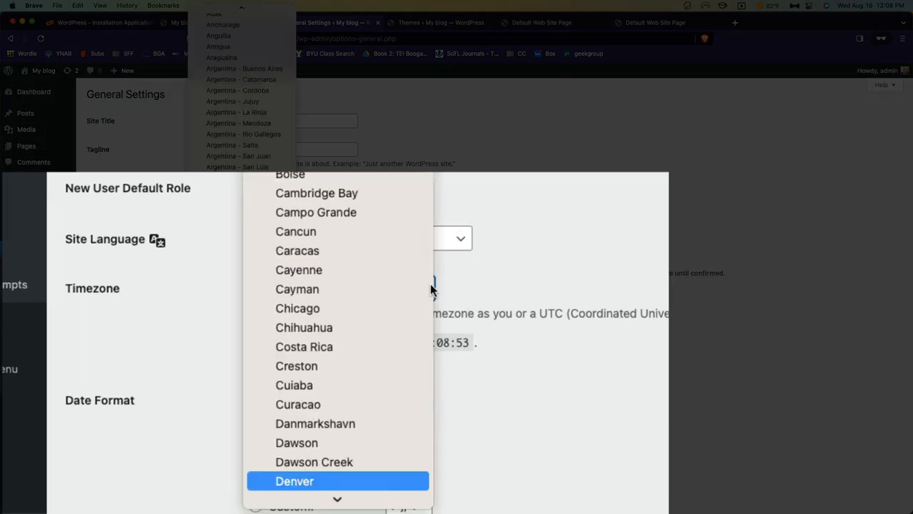
left_click(294, 480)
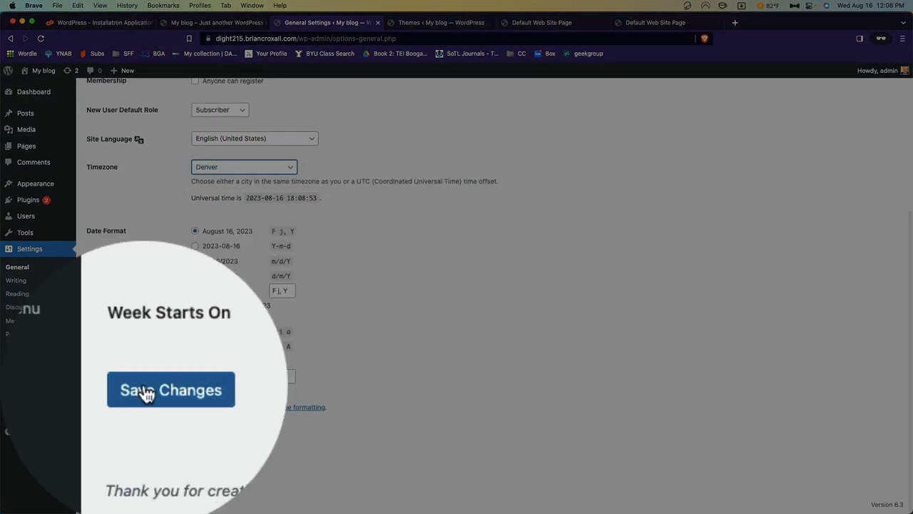
left_click(172, 390)
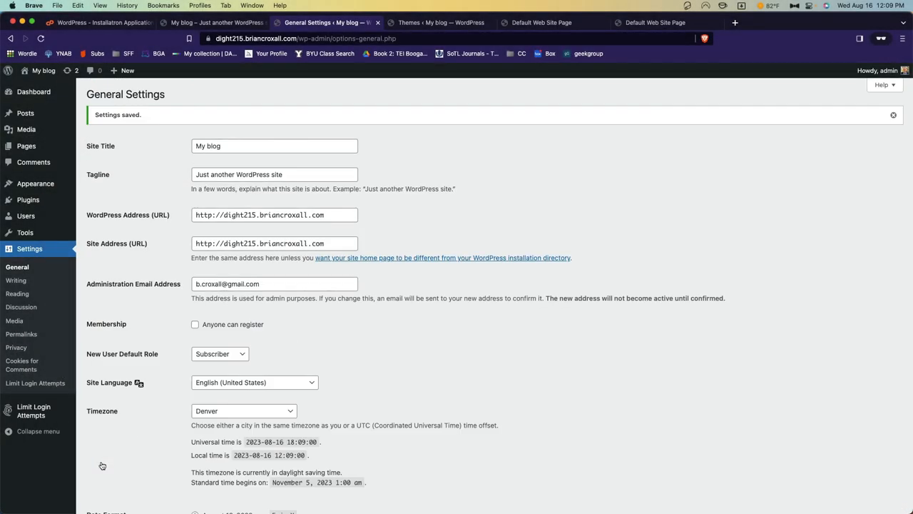